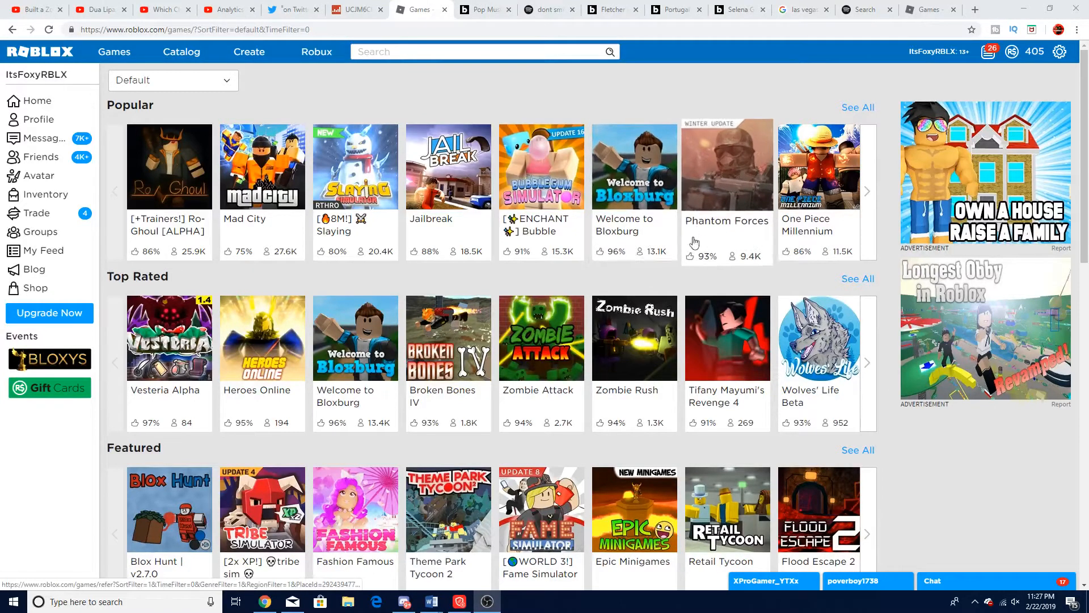
mouse_move(732, 339)
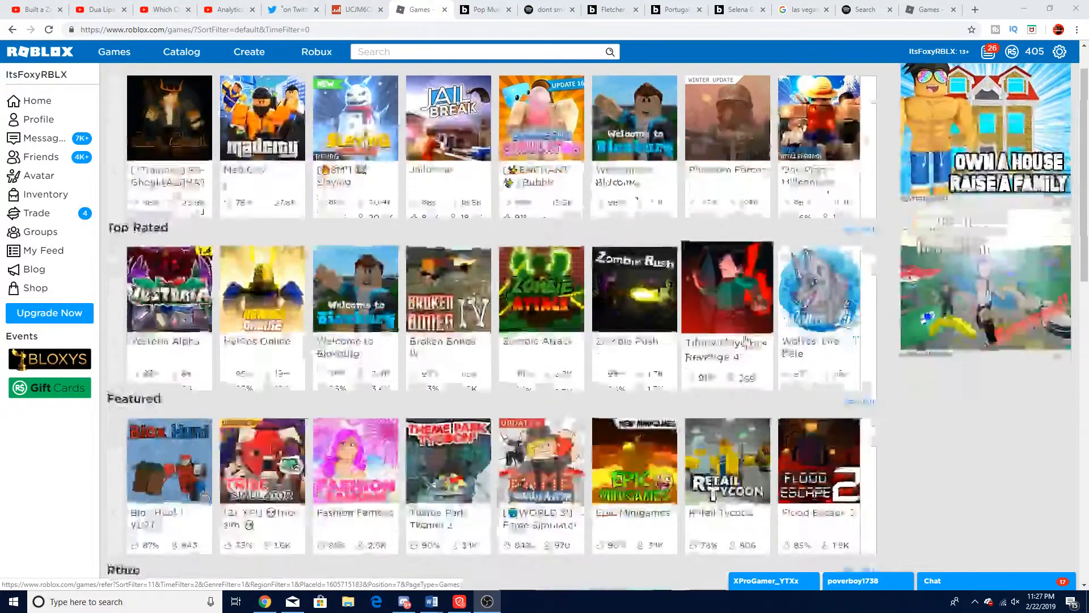
Step: Scroll the Popular games row until Ninja Wizard Simulator and Arsenal appear
scroll("down", 3)
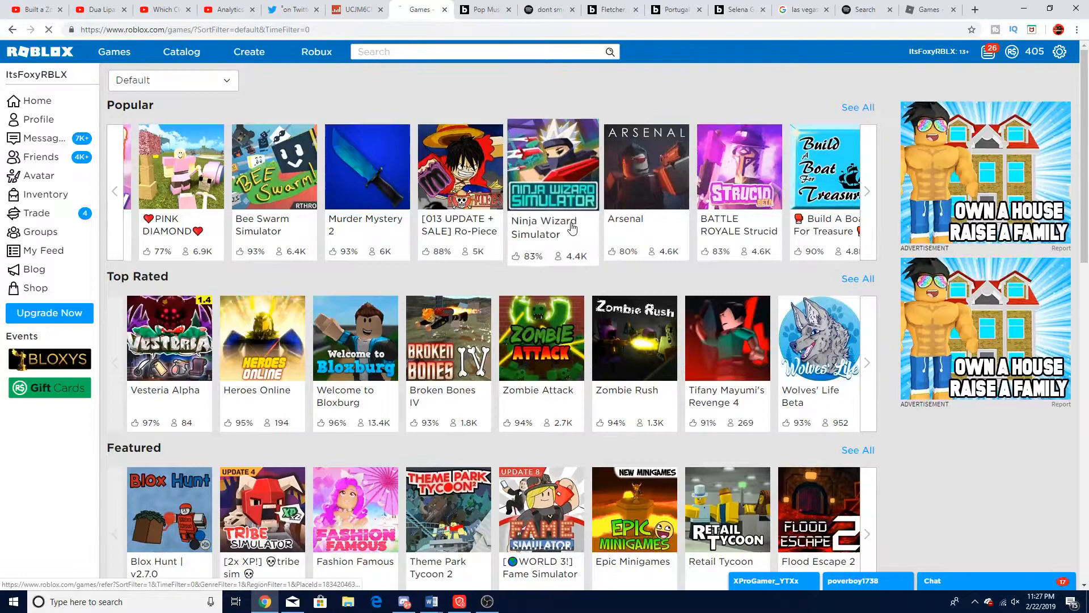
Step: Open Ninja Wizard Simulator and view its Servers tab listing full 20-player servers
left_click(553, 165)
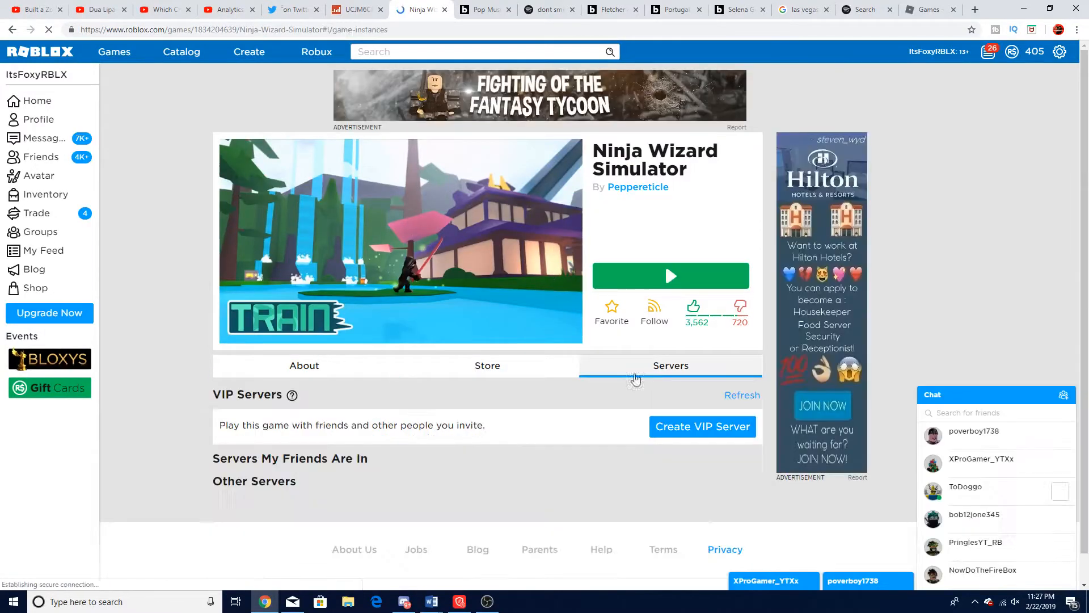
scroll("down", 3)
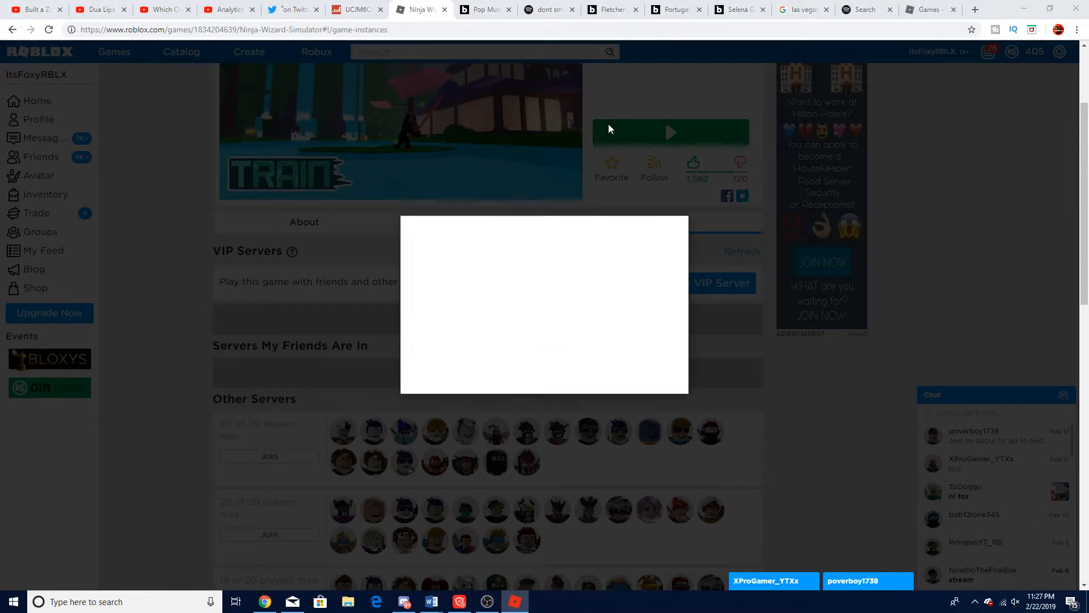
left_click(670, 133)
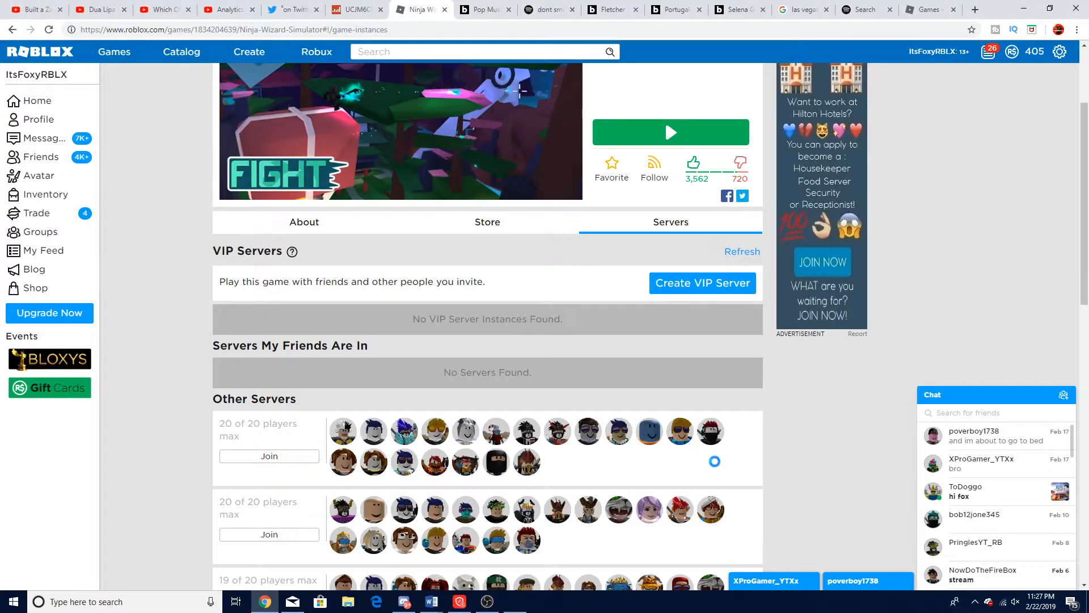
left_click(269, 456)
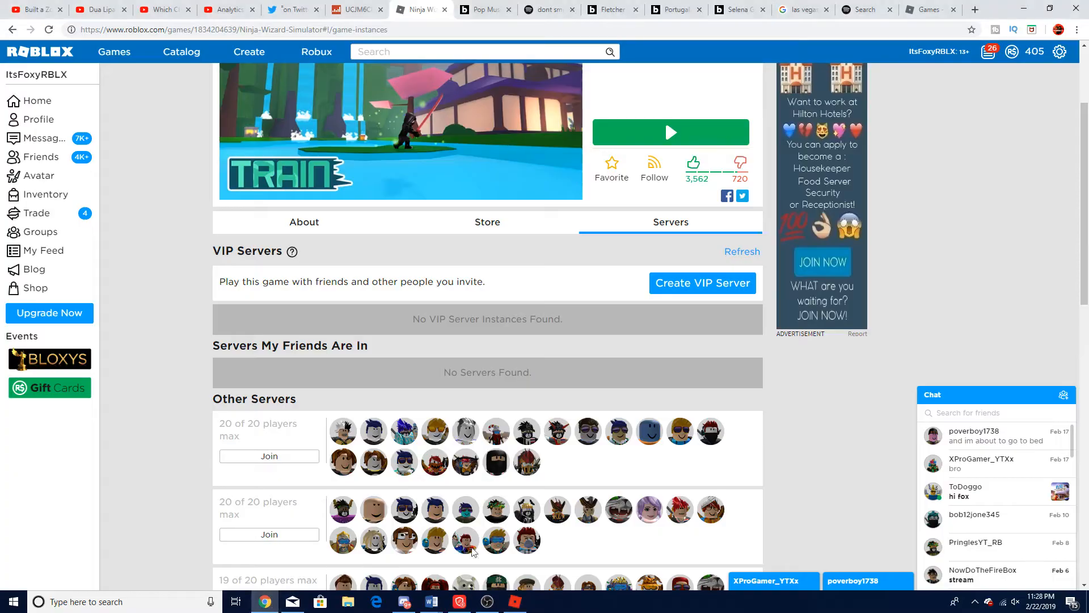
Step: Search games for 'ninja ass' and open the [YIN vs YANG] Ninja Assassin result
left_click(399, 52)
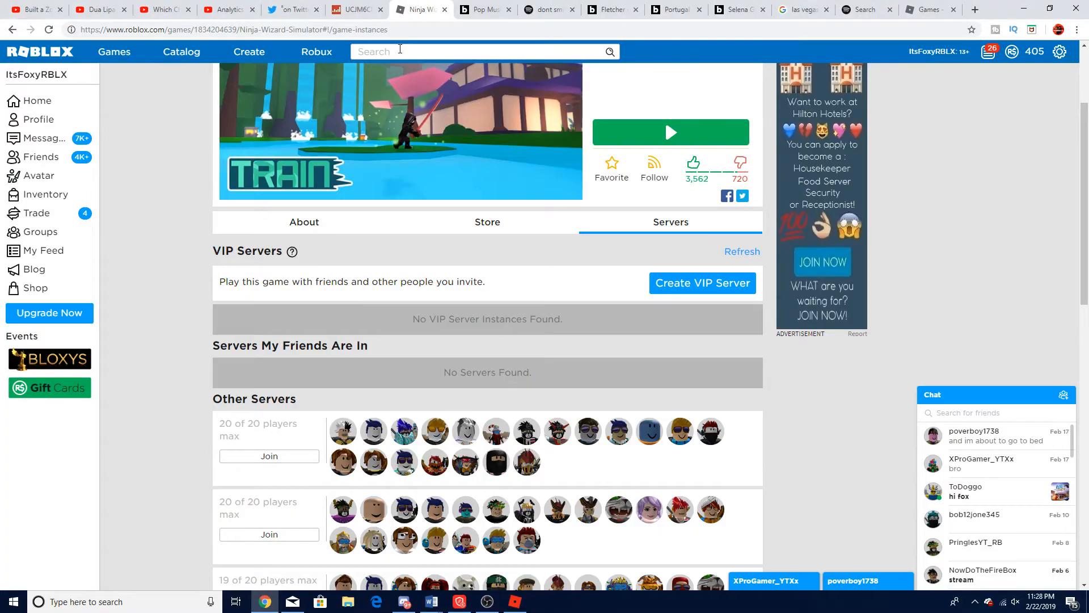
type("ninja assassin")
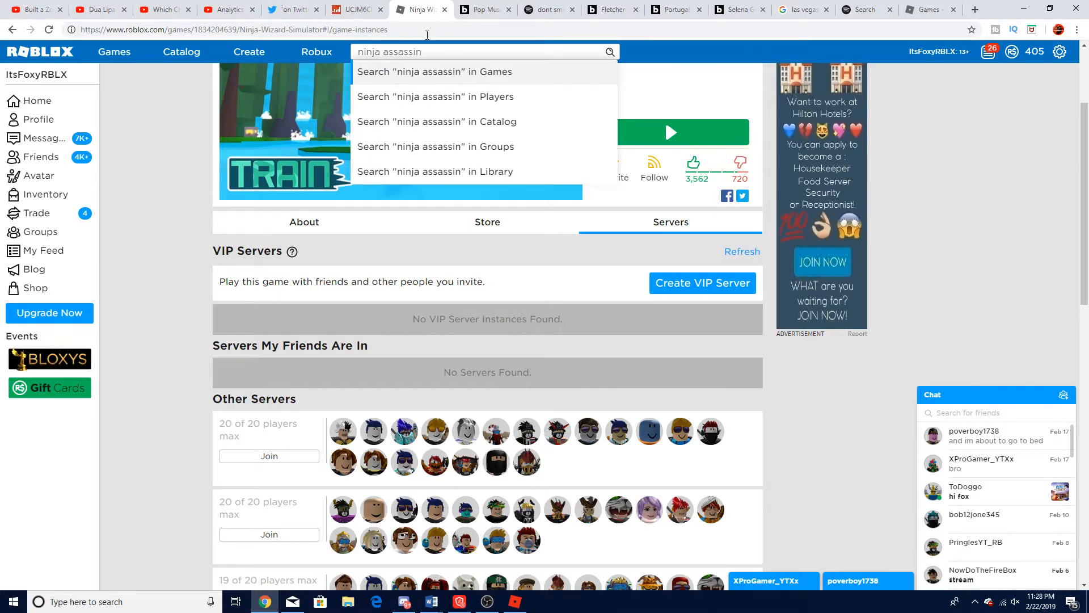
left_click(435, 72)
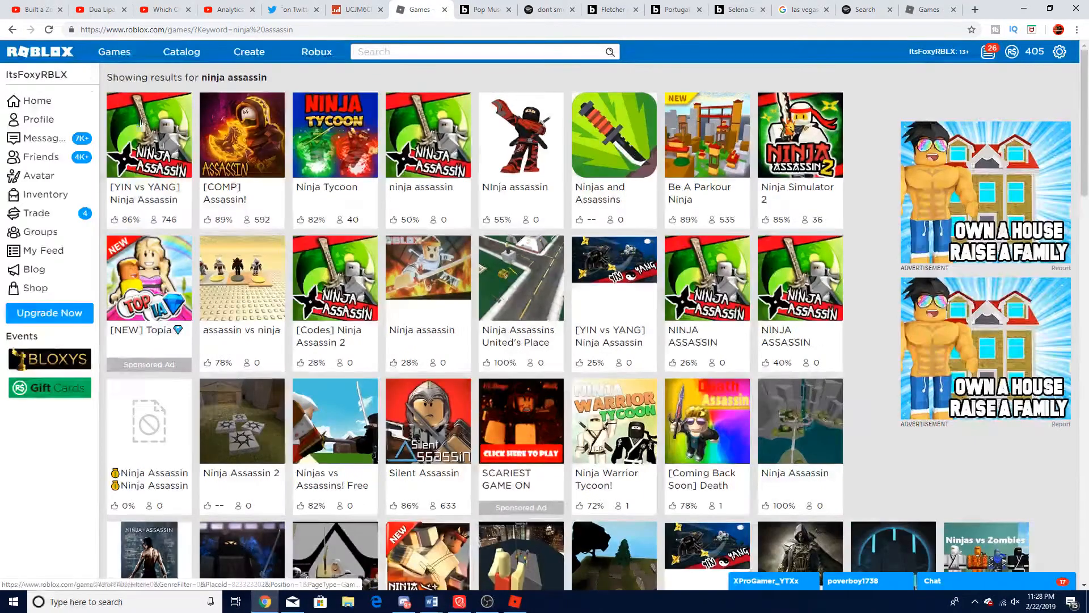
left_click(149, 135)
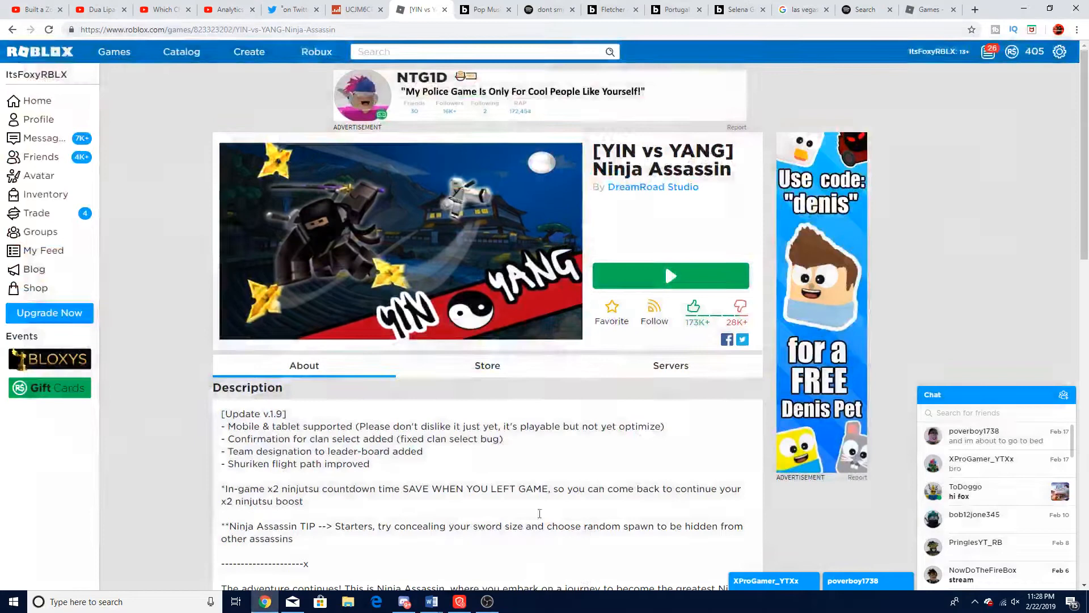
Step: Read Ninja Assassin's About section, then show more Popular games like MeepCity and Vehicle Simulator
left_click(670, 276)
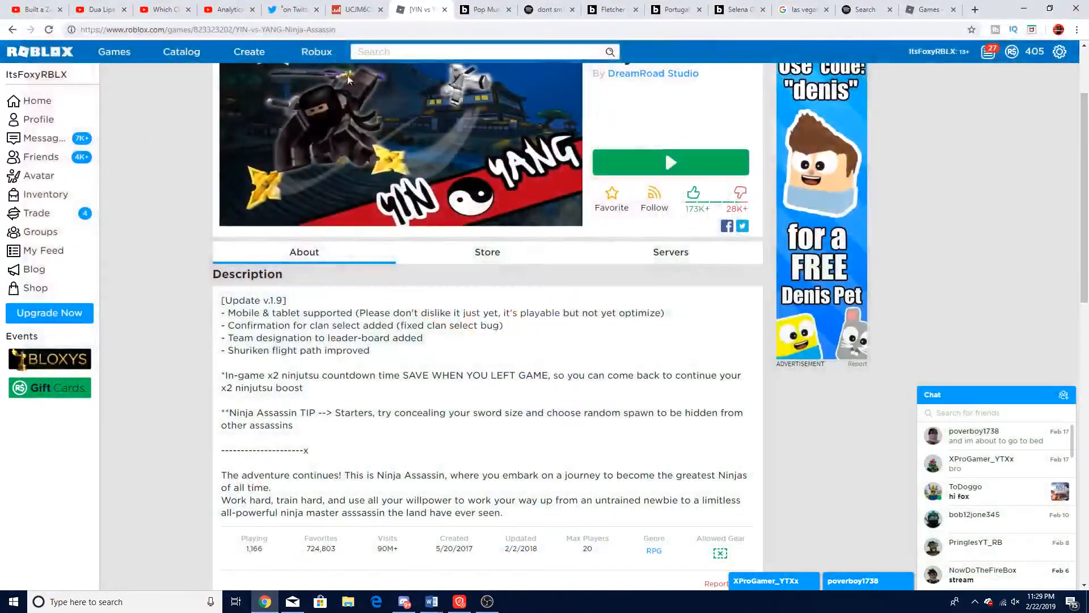
left_click(114, 52)
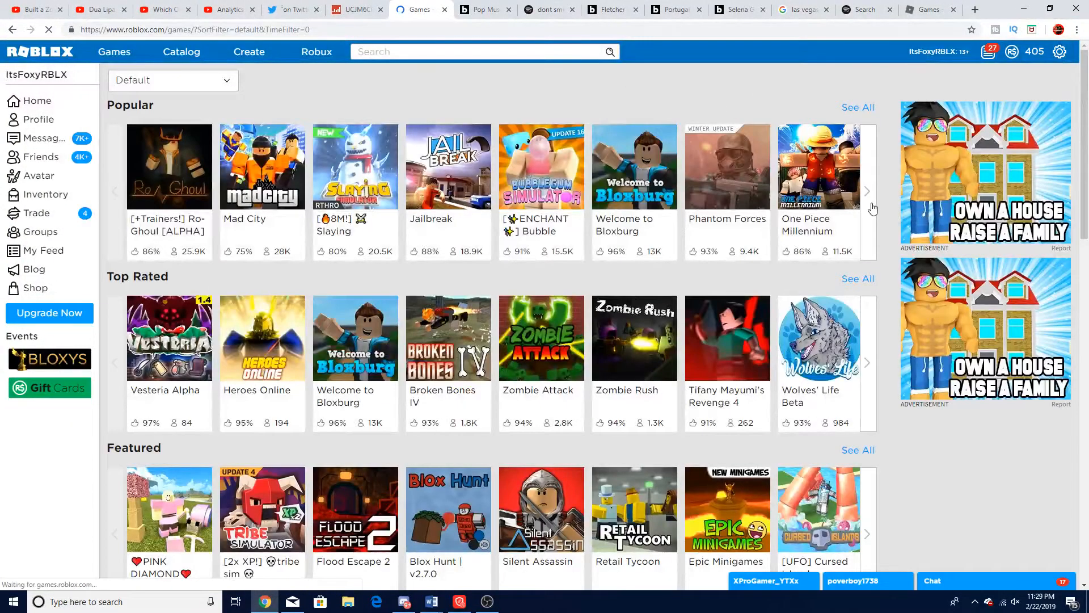
left_click(867, 191)
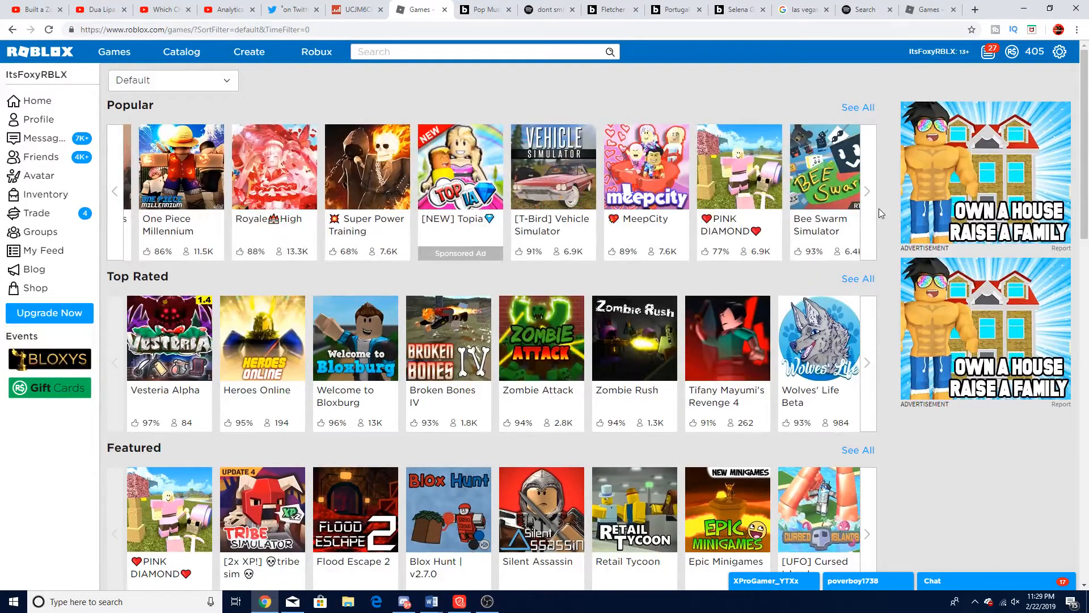